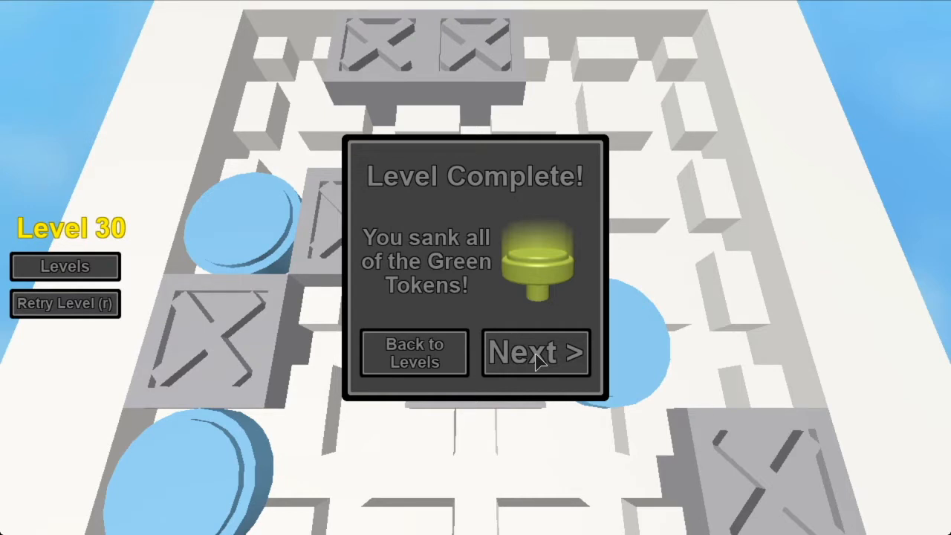
Advance from the Level 30 dialog into Level 31 and sink all its green tokens.
{"action": "left_click", "coordinate": [535, 351]}
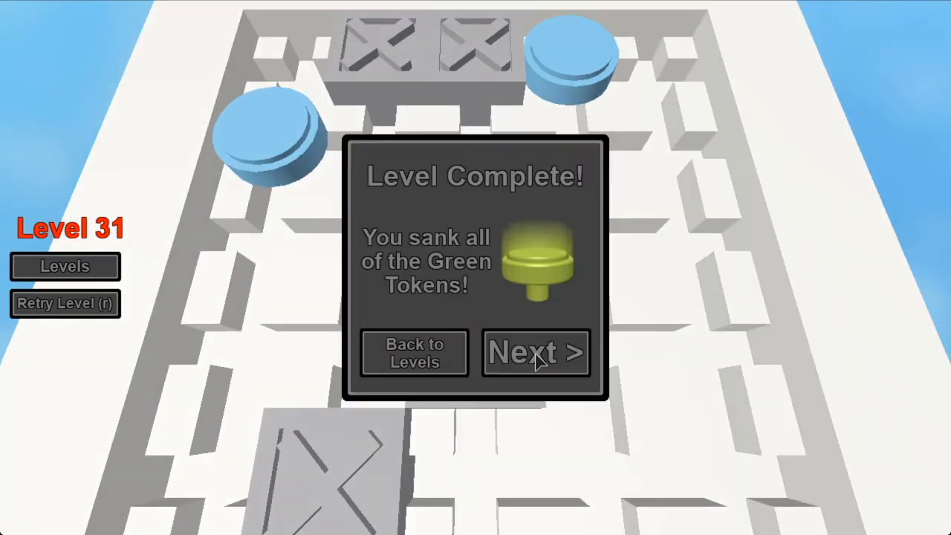
Advance from Level 31 into Level 32 and sink every green token.
{"action": "left_click", "coordinate": [536, 351]}
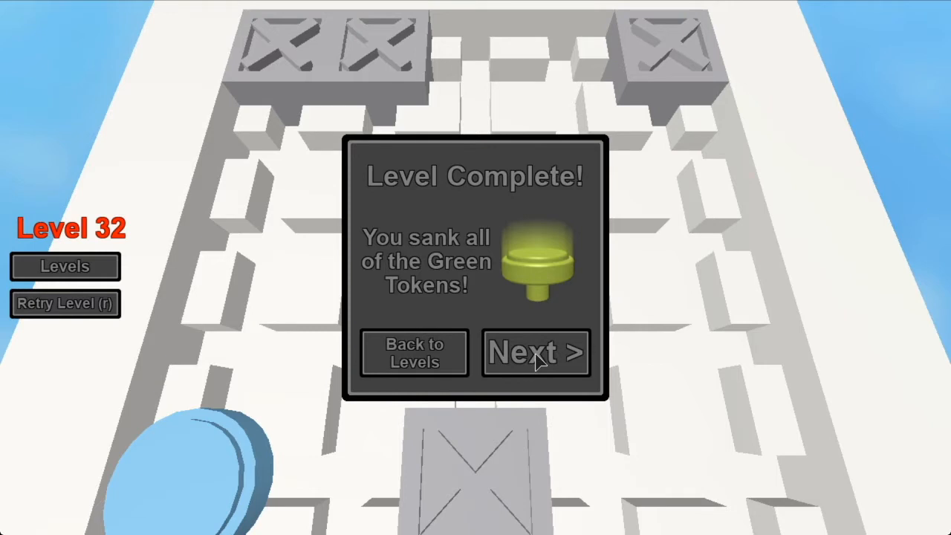
Advance from Level 32 into Level 33 and sink every green token.
{"action": "left_click", "coordinate": [537, 351]}
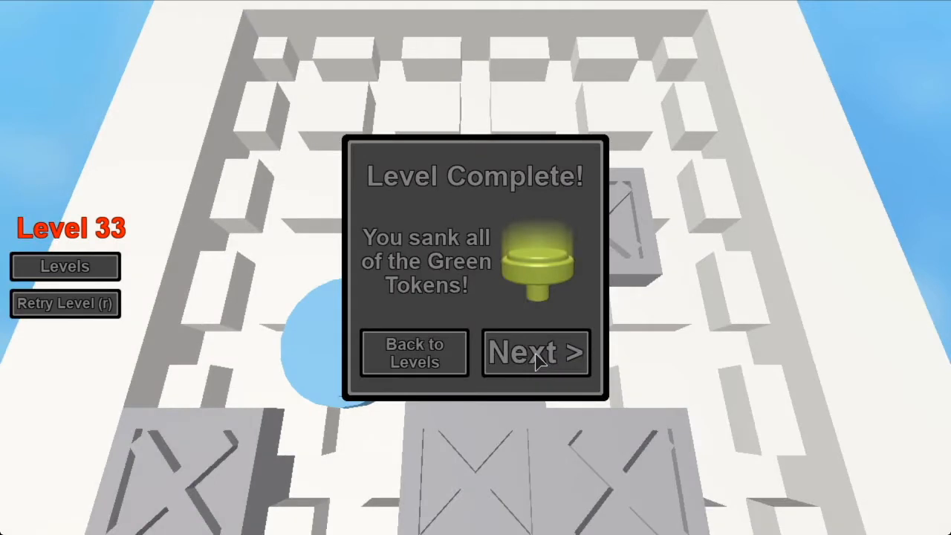
{"action": "left_click", "coordinate": [535, 351]}
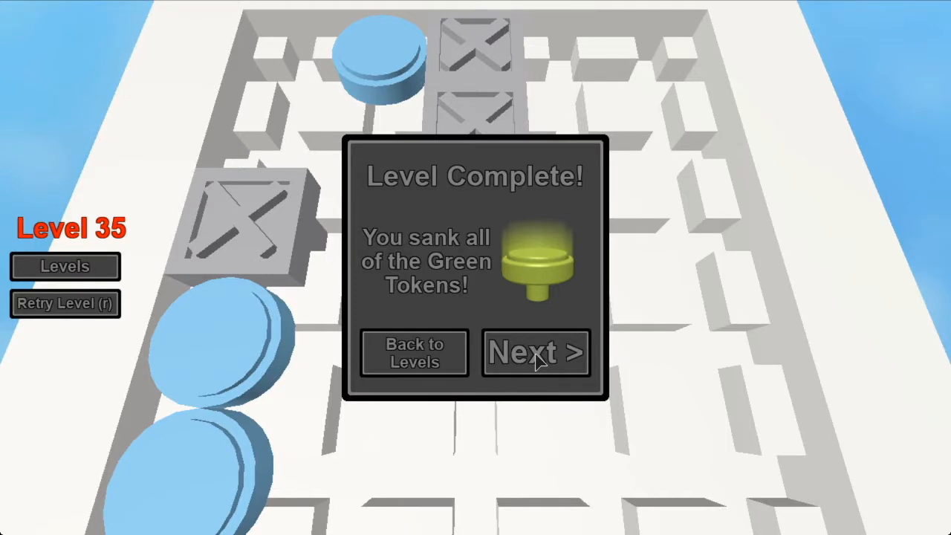
Advance from Level 35, clear Level 36 by sinking all green tokens, then continue past its dialog.
{"action": "left_click", "coordinate": [536, 351]}
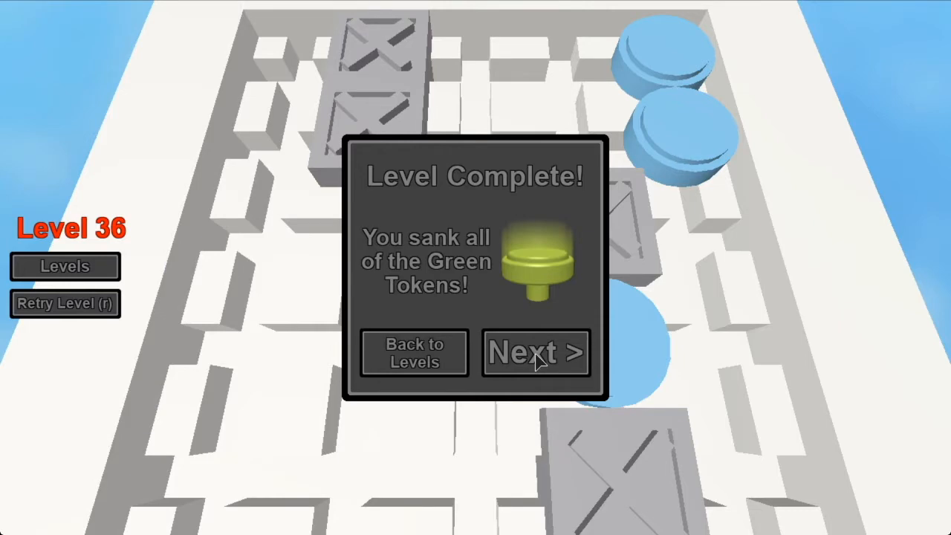
{"action": "left_click", "coordinate": [536, 351]}
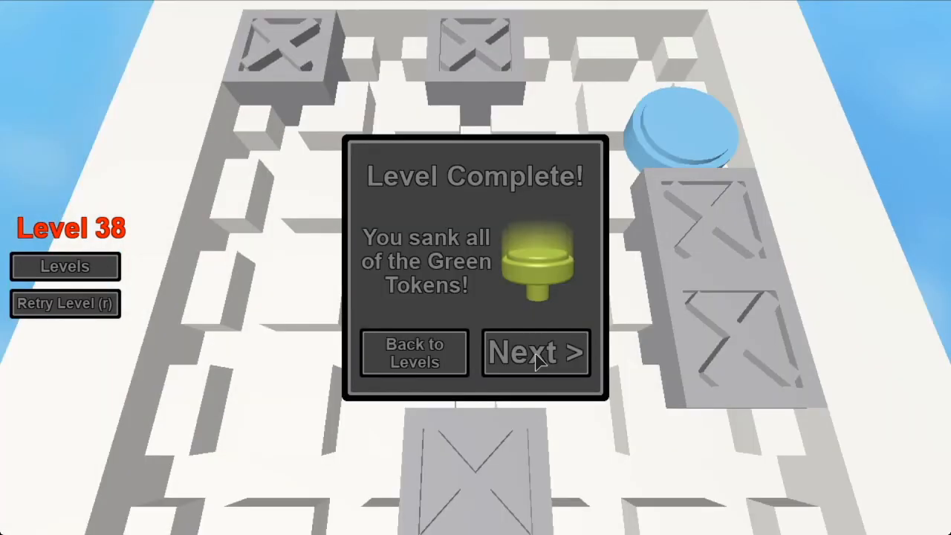
Advance from Level 38 into Level 39 and sink every green token.
{"action": "left_click", "coordinate": [536, 350]}
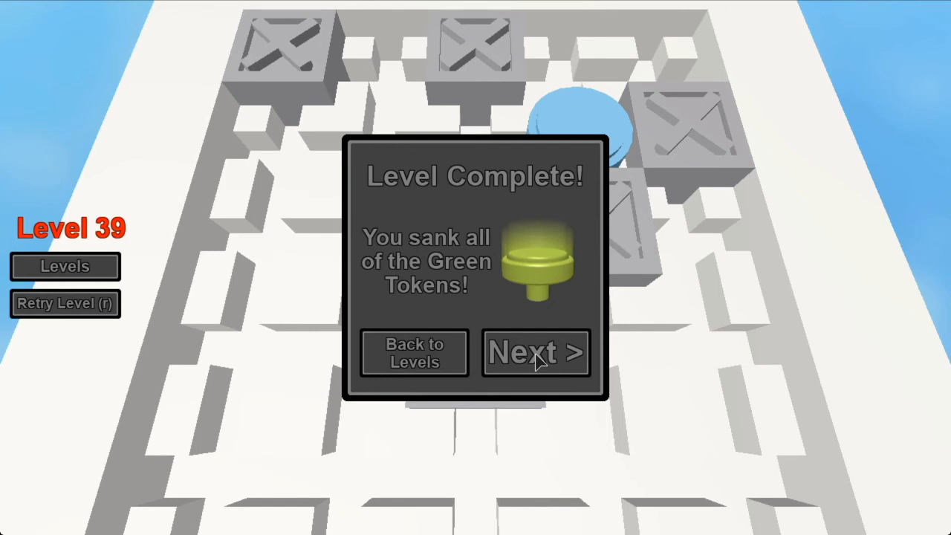
Advance into Level 40, sink all green tokens, and dismiss the Level Complete message.
{"action": "left_click", "coordinate": [535, 351]}
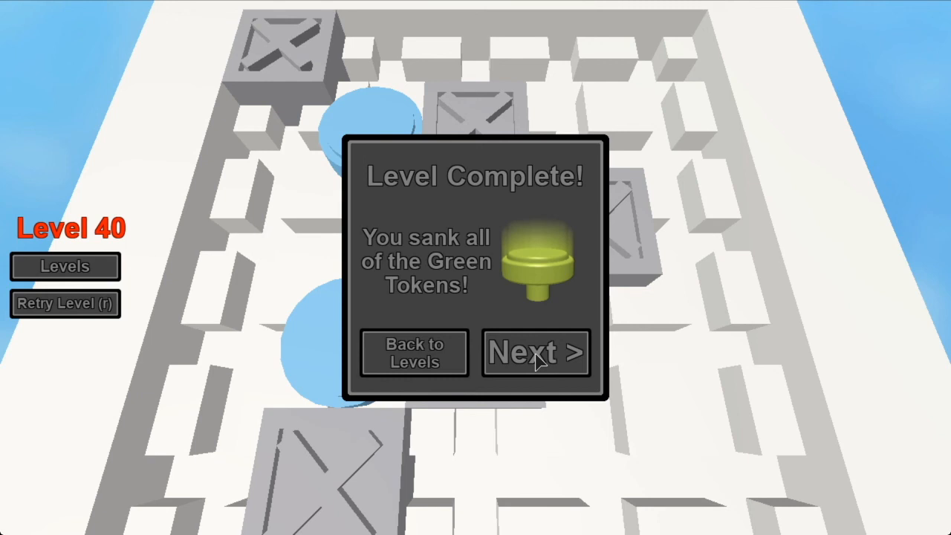
{"action": "left_click", "coordinate": [535, 352]}
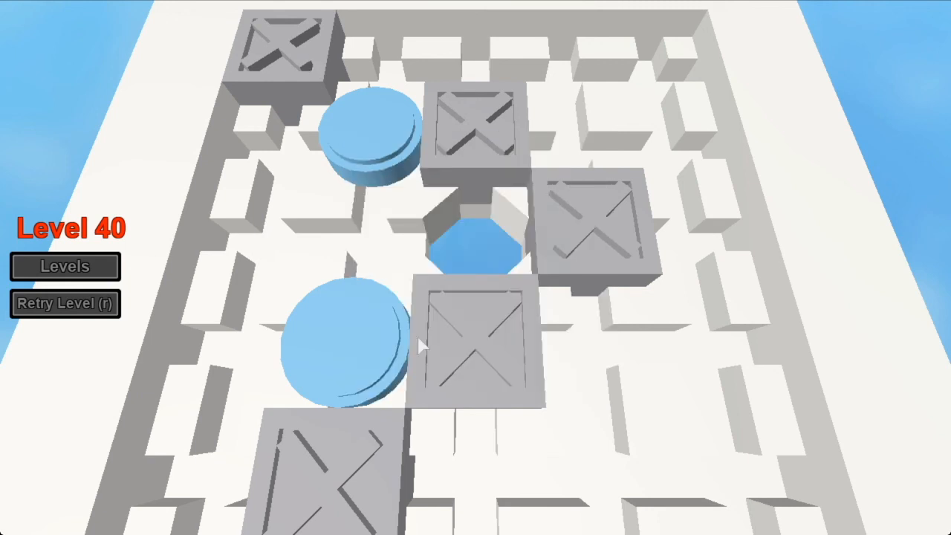